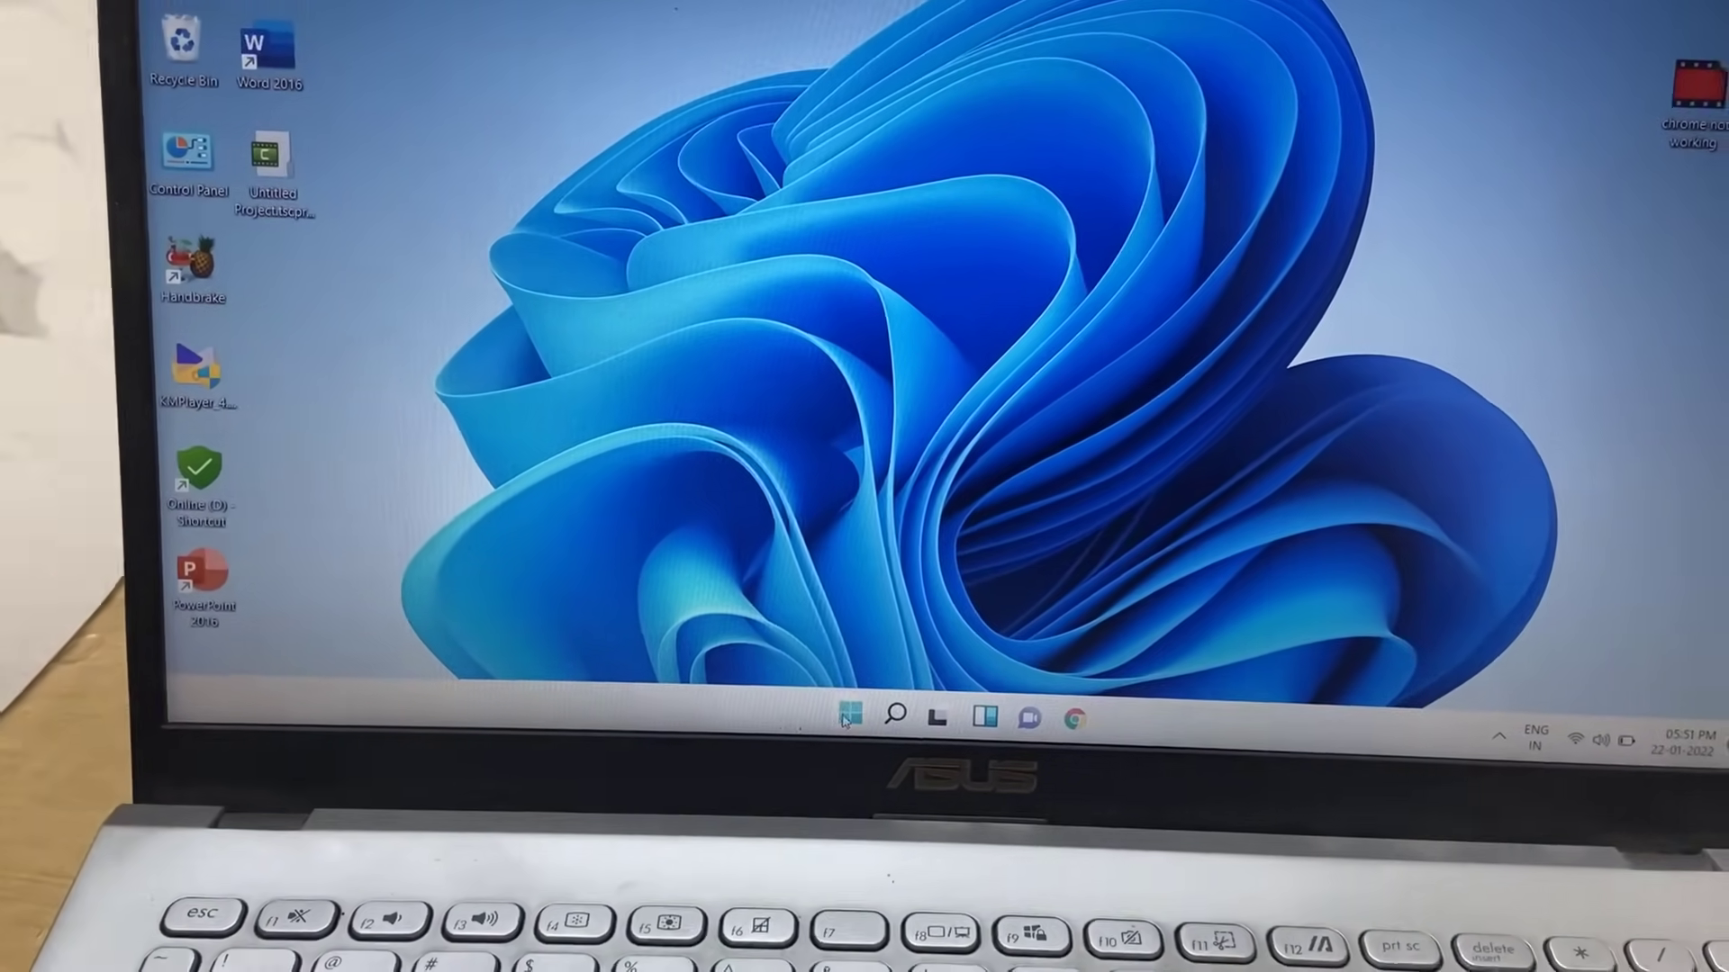
# - Launch the Settings app from the Start menu's pinned apps, landing on System
pyautogui.click(844, 720)
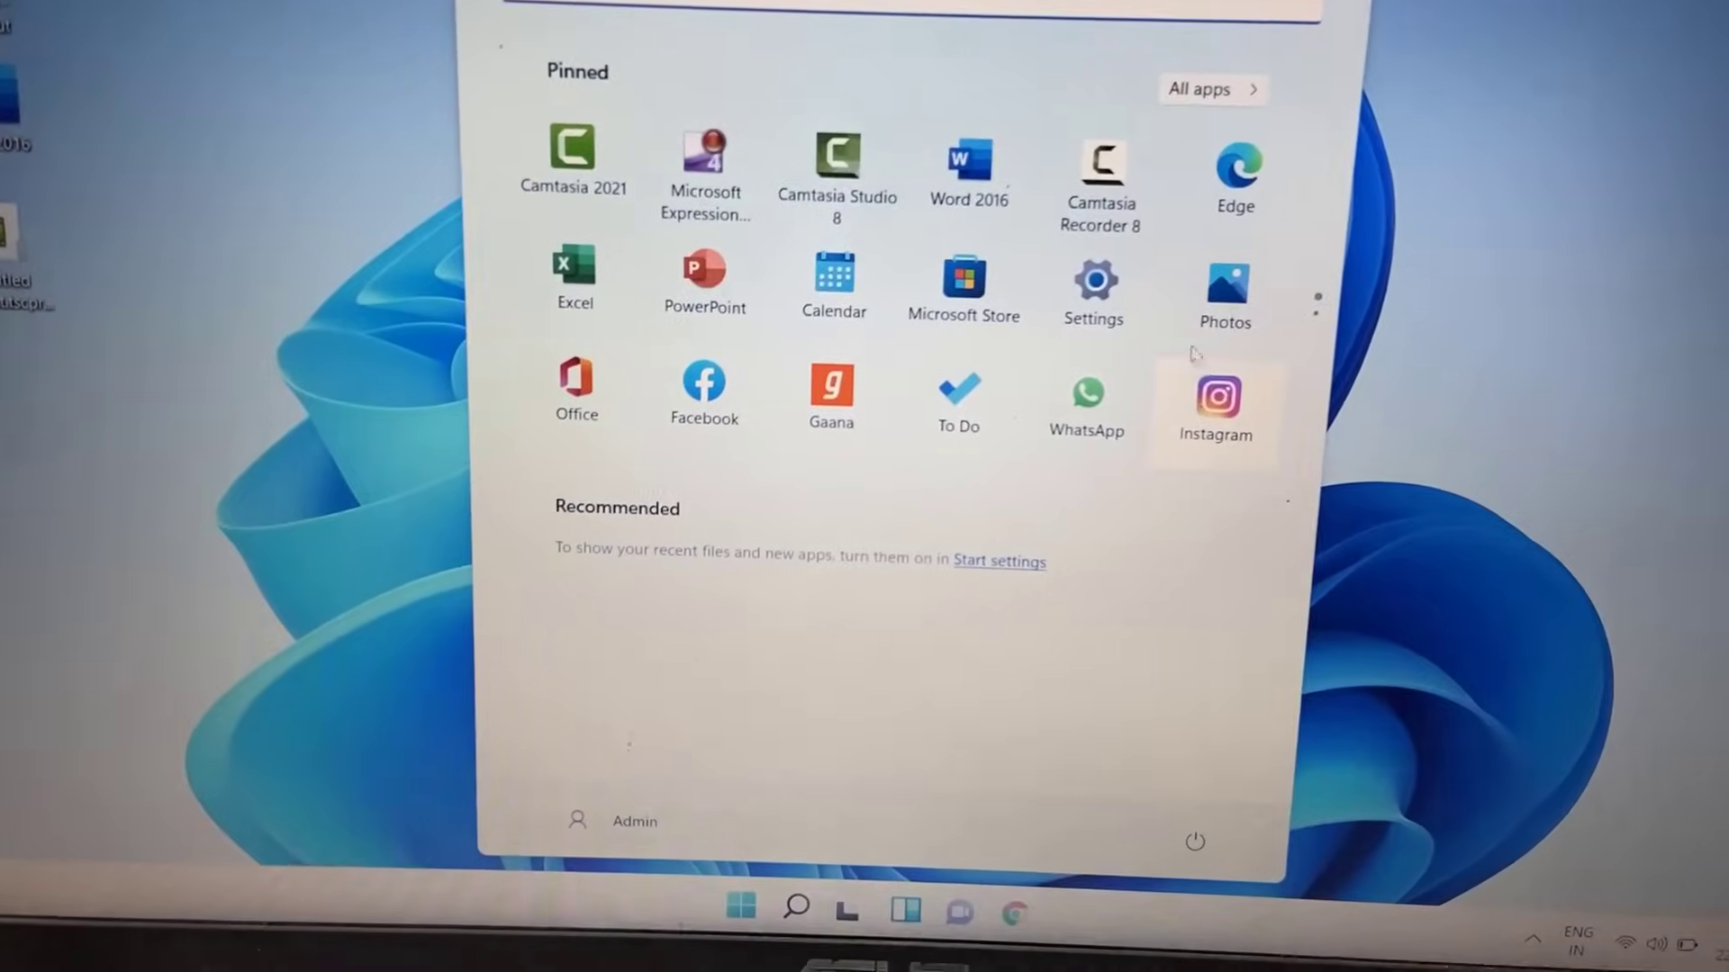
pyautogui.click(1093, 283)
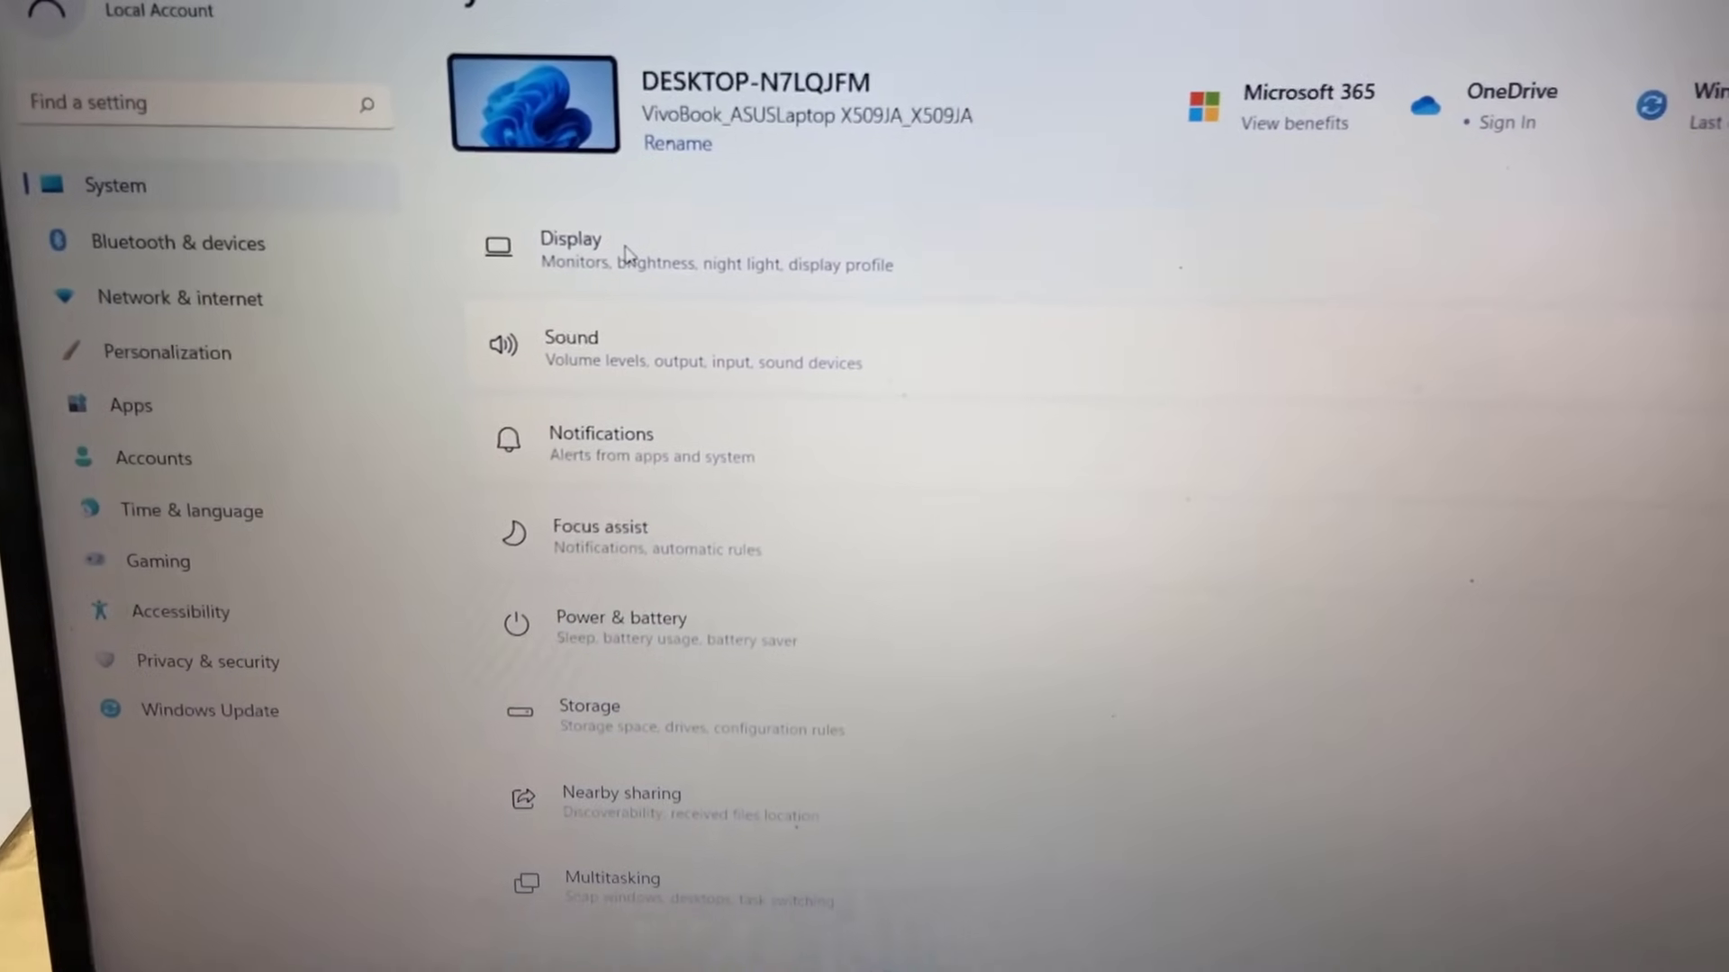
# - Reveal the wireless-display Connect option under Multiple displays on the Display page
pyautogui.click(571, 238)
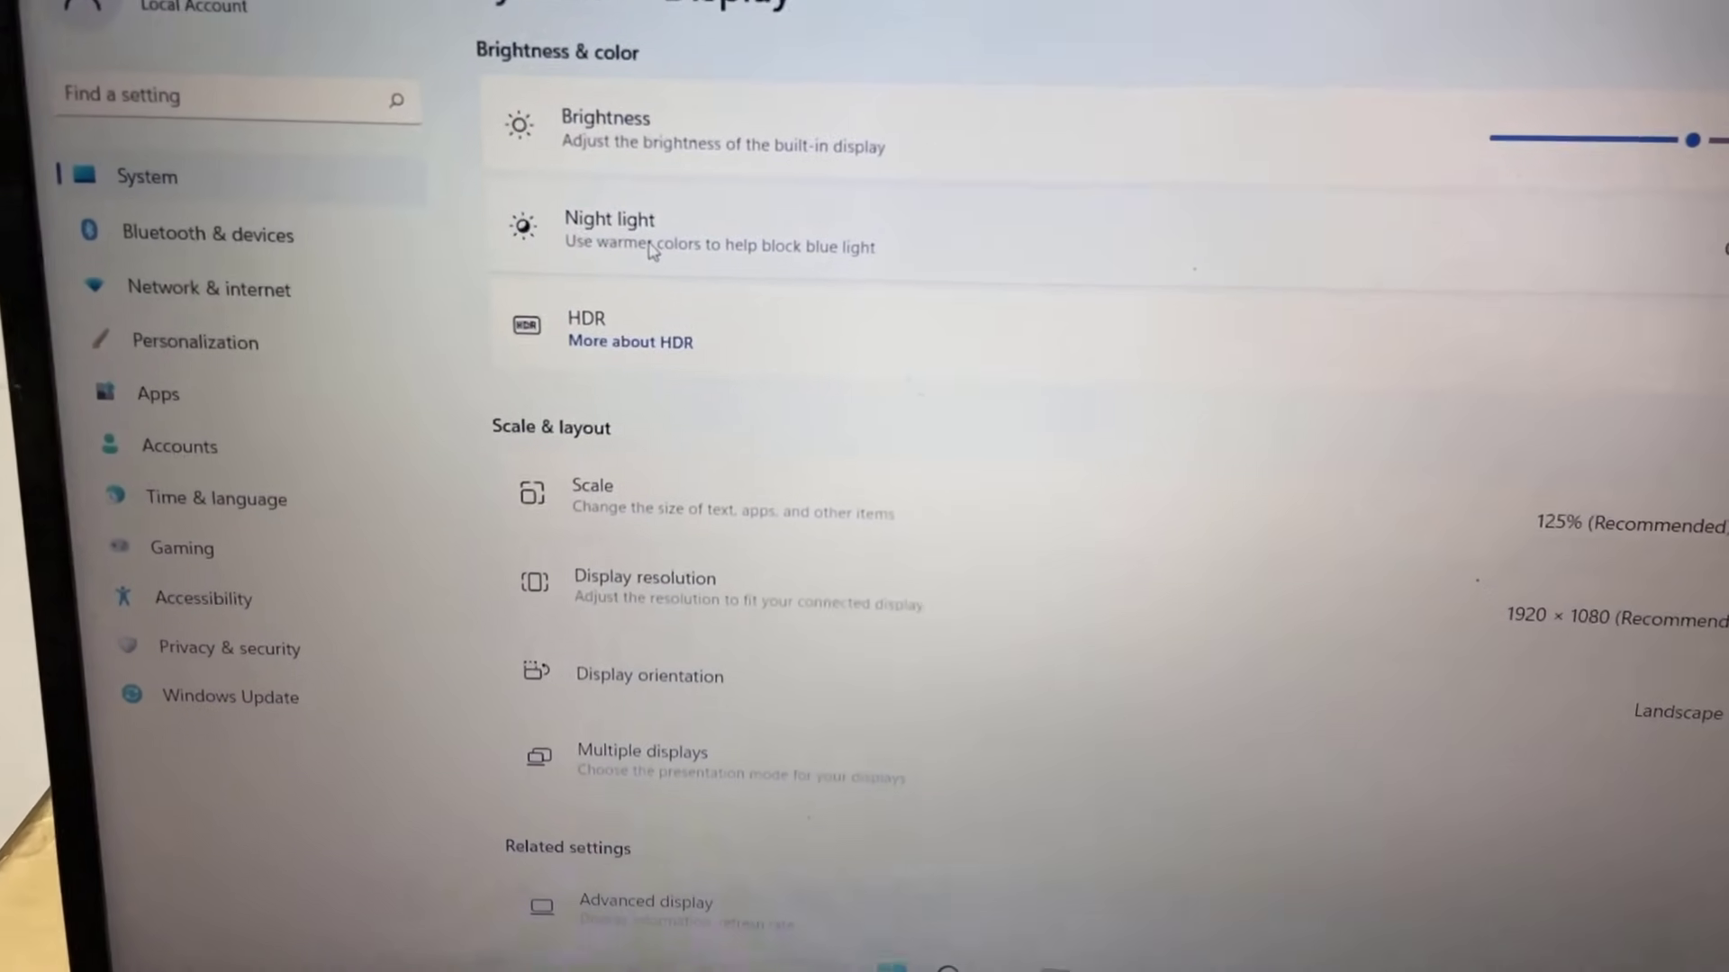
pyautogui.scroll(-3)
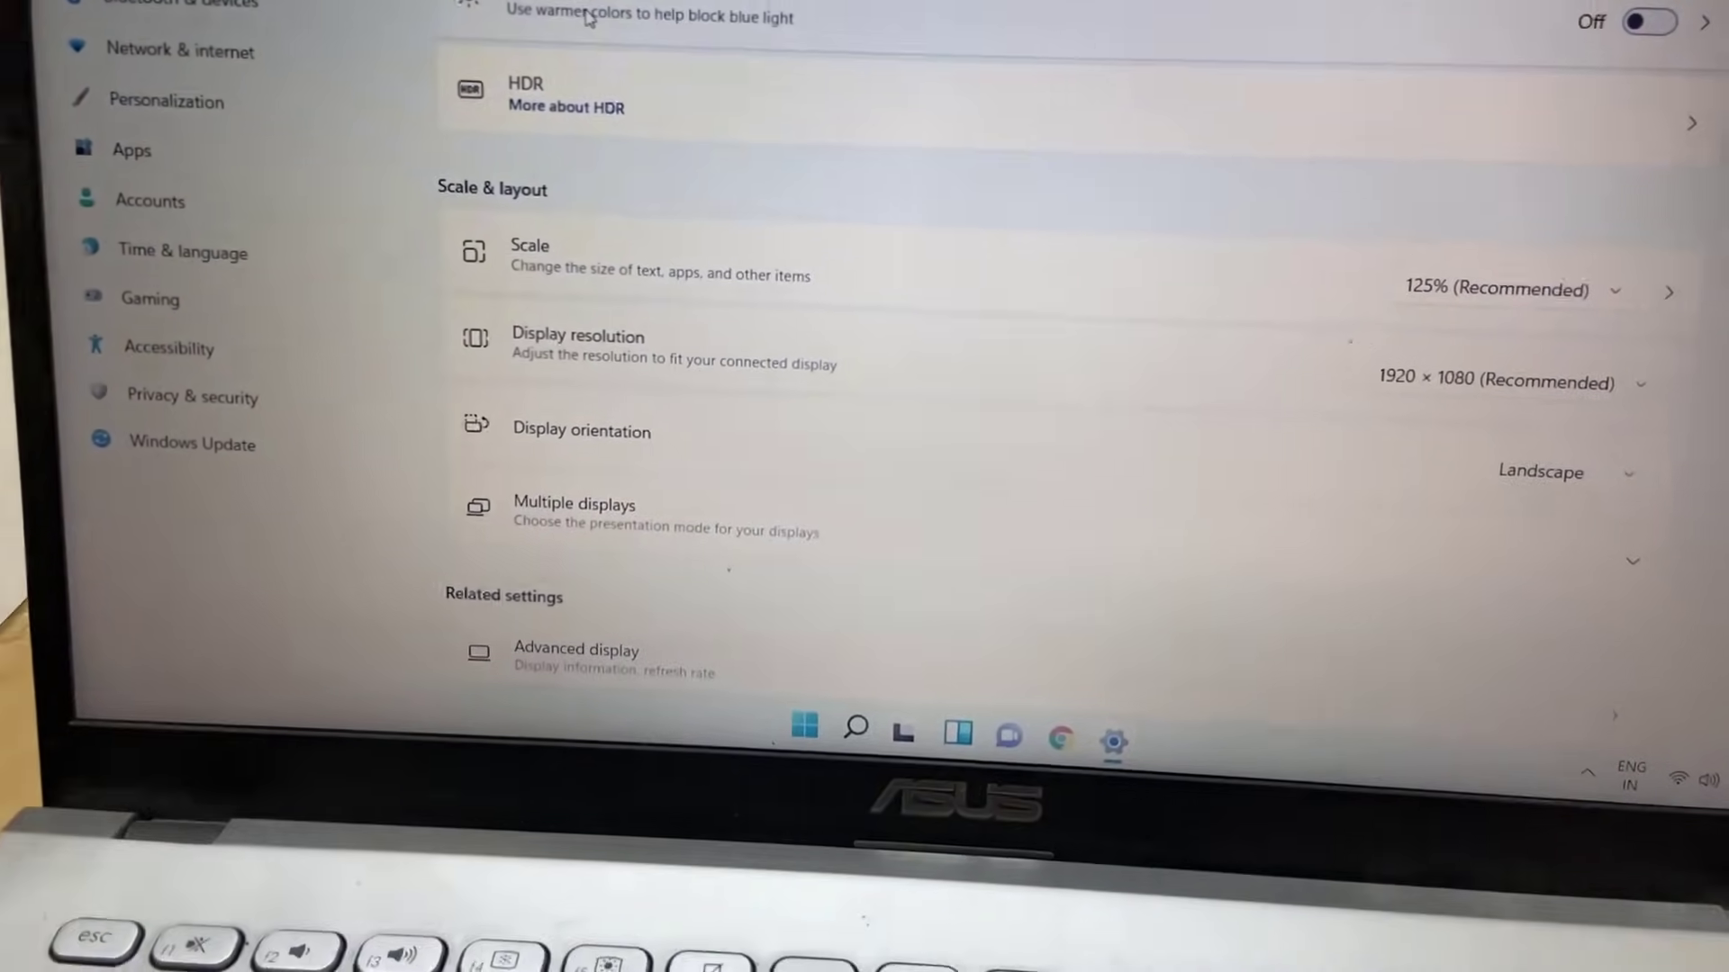
pyautogui.scroll(-3)
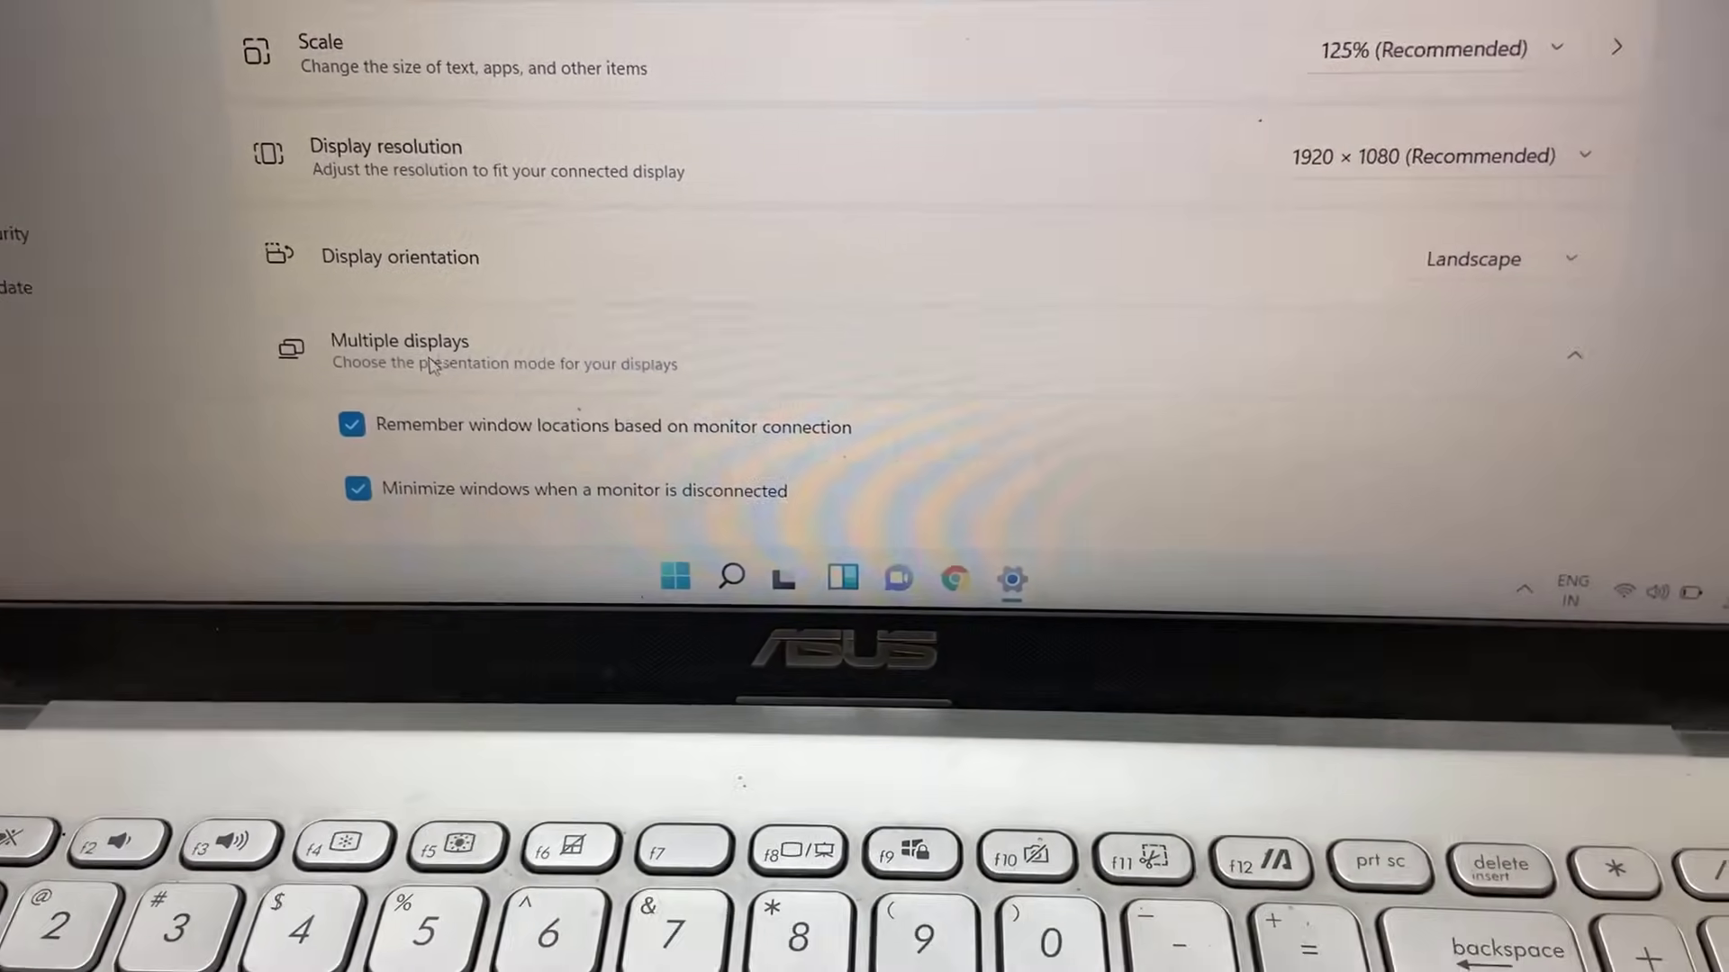
pyautogui.scroll(-3)
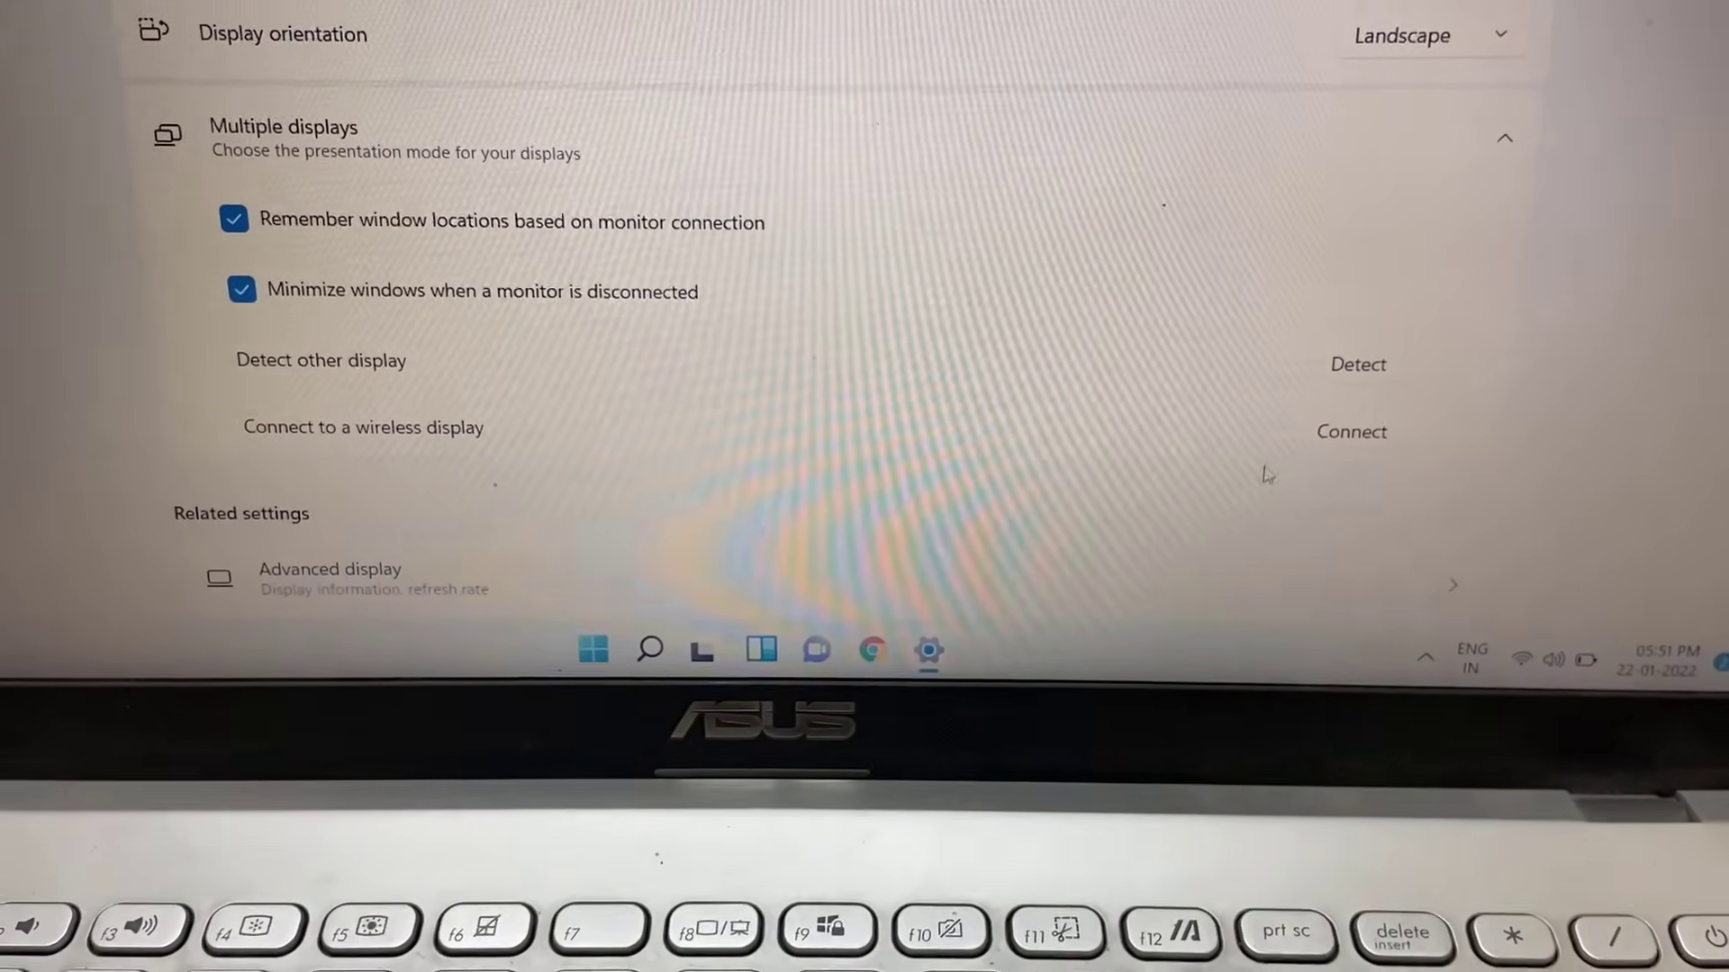
pyautogui.scroll(3)
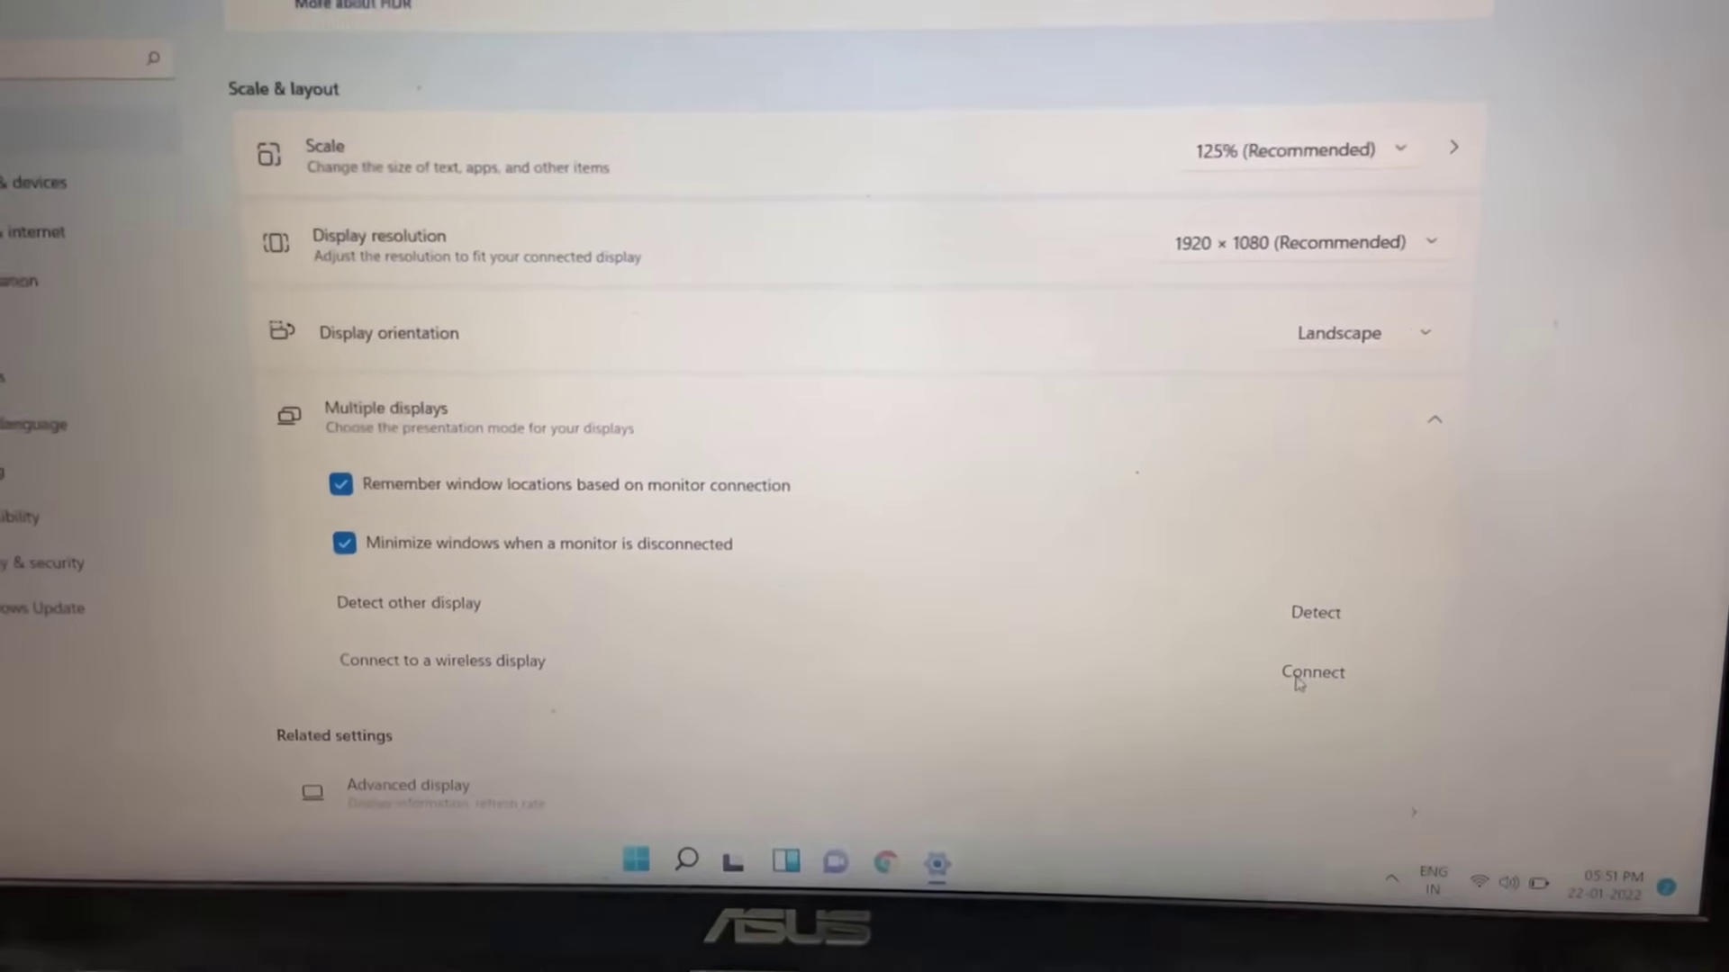
# - Begin casting to the [TV] Samsung 8 Series (75) from the wireless display list
pyautogui.click(1313, 671)
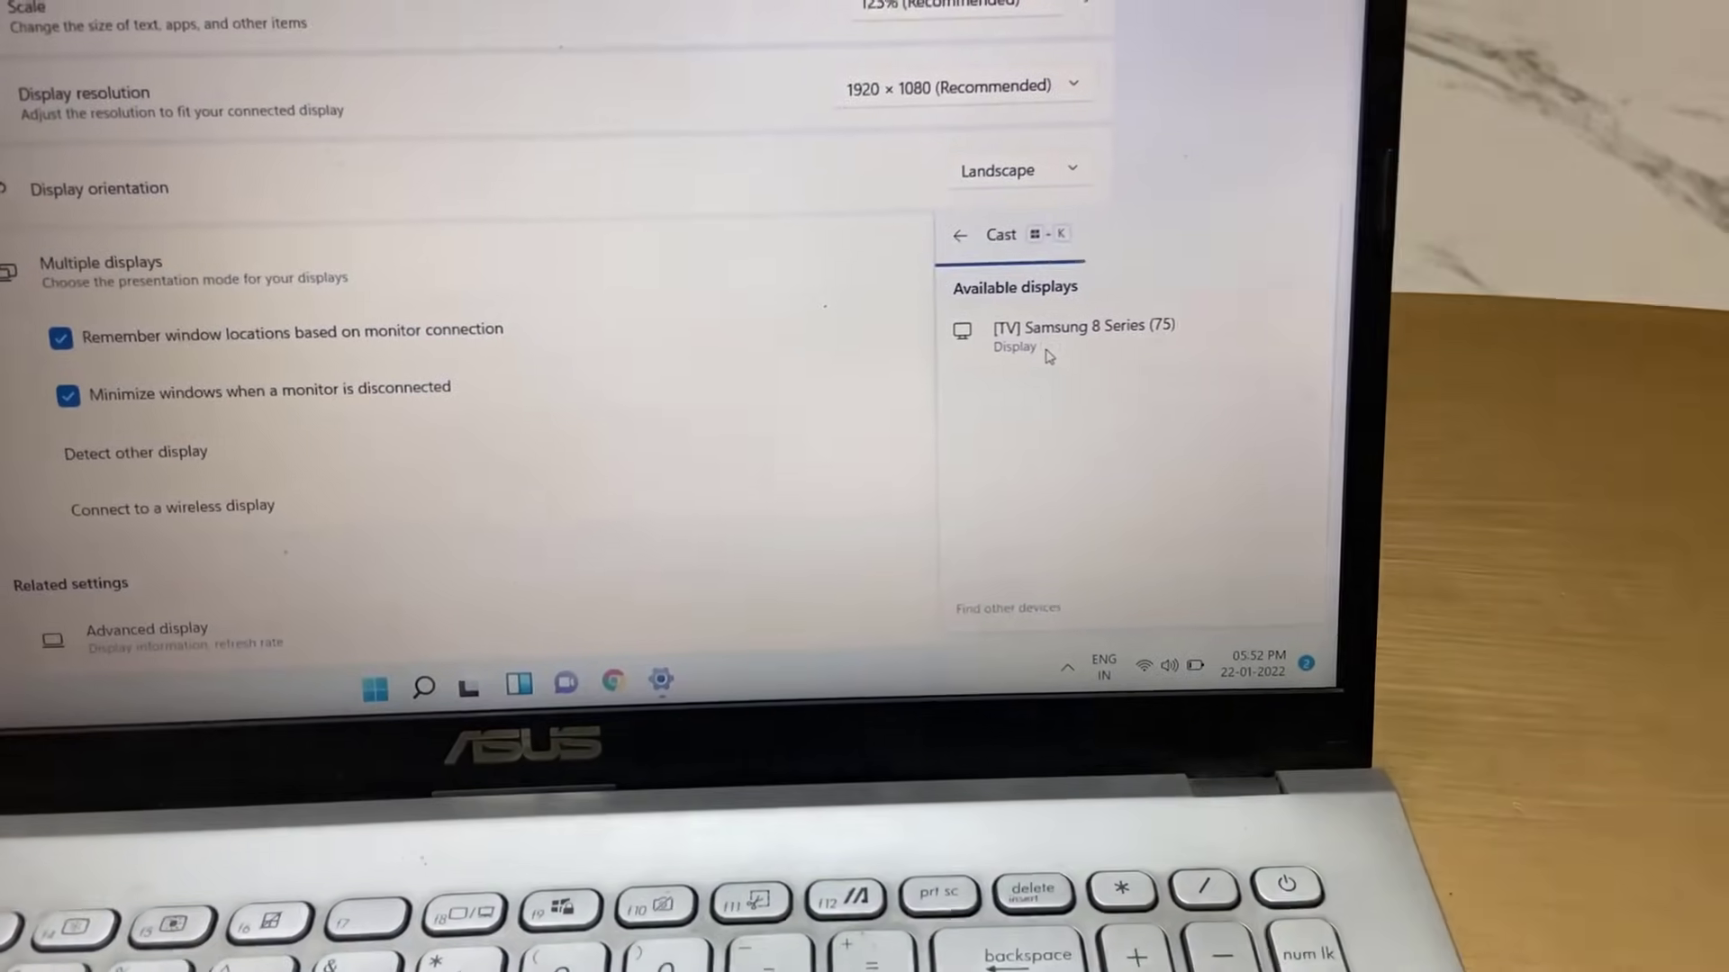
pyautogui.click(1080, 337)
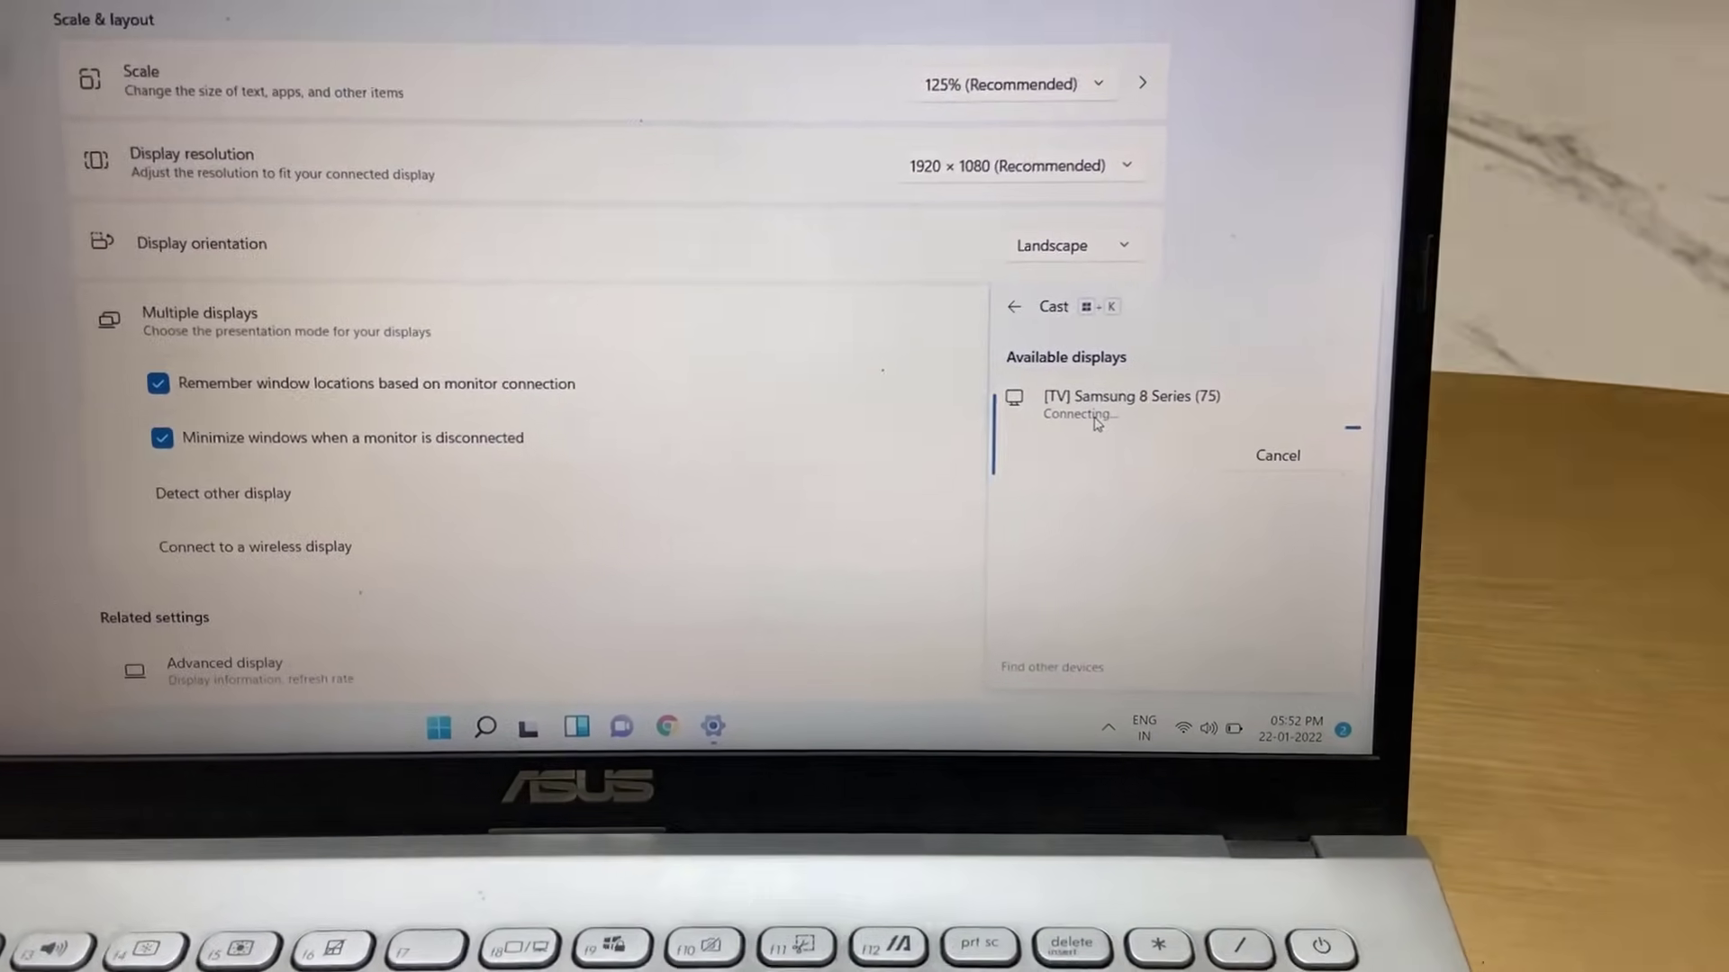